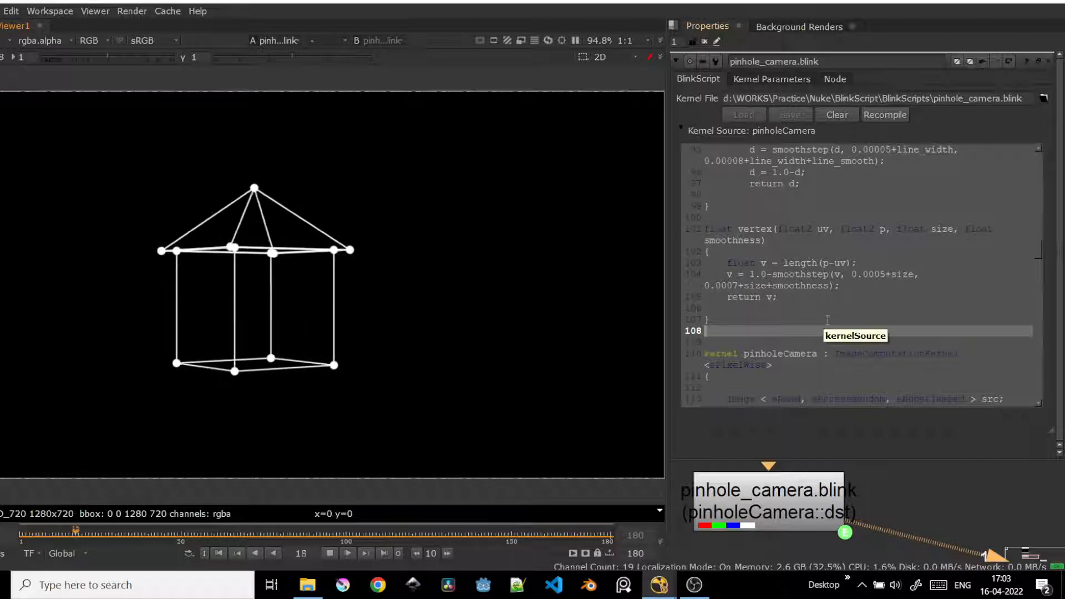
Review the kernel's rotate x/y/z matrix code, then stop the house rotation playback.
left_click_drag(64, 541, 218, 542)
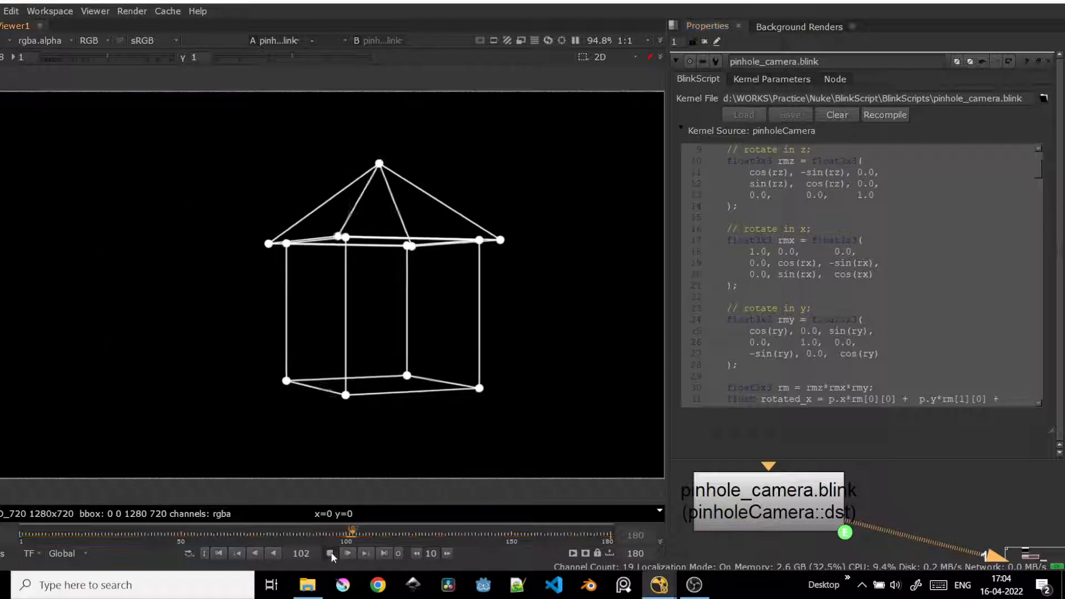
left_click(328, 552)
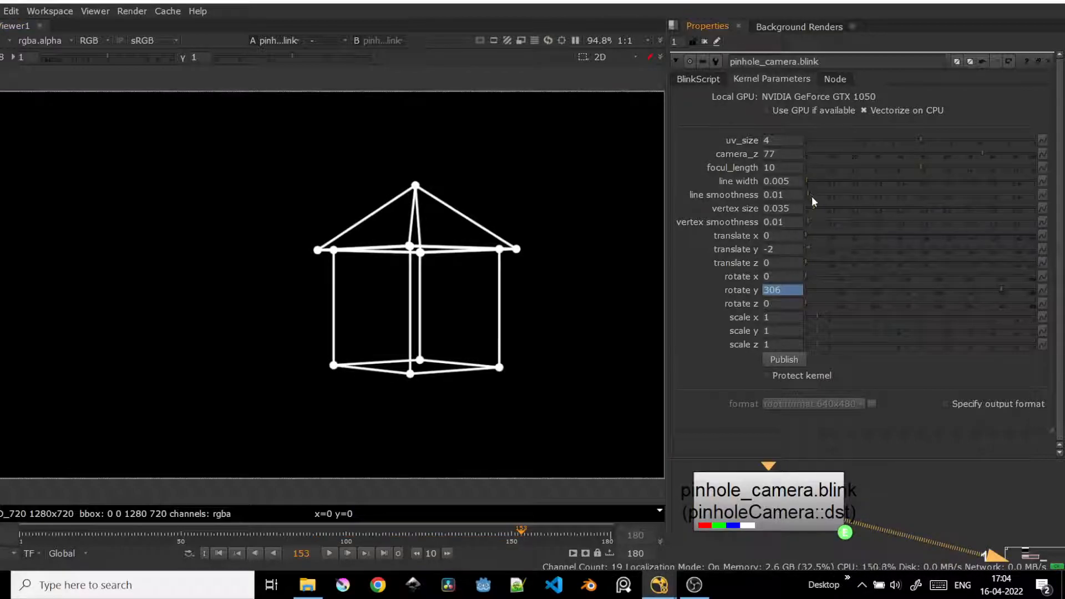
Enter new kernel parameter values: line smoothness 0.005 and vertex size 0.03.
type("0.025")
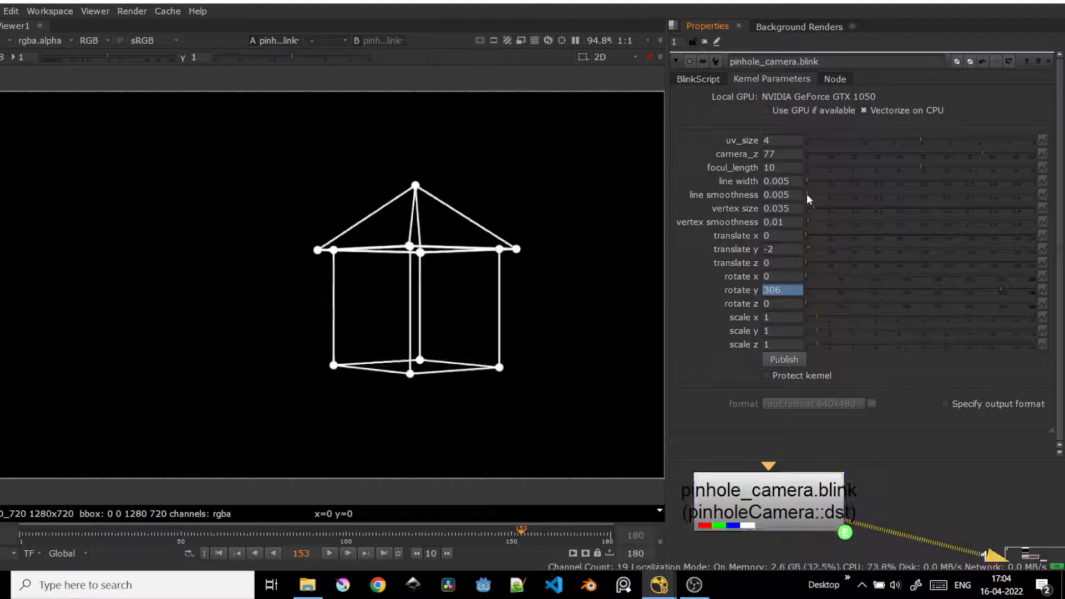
type("0.12")
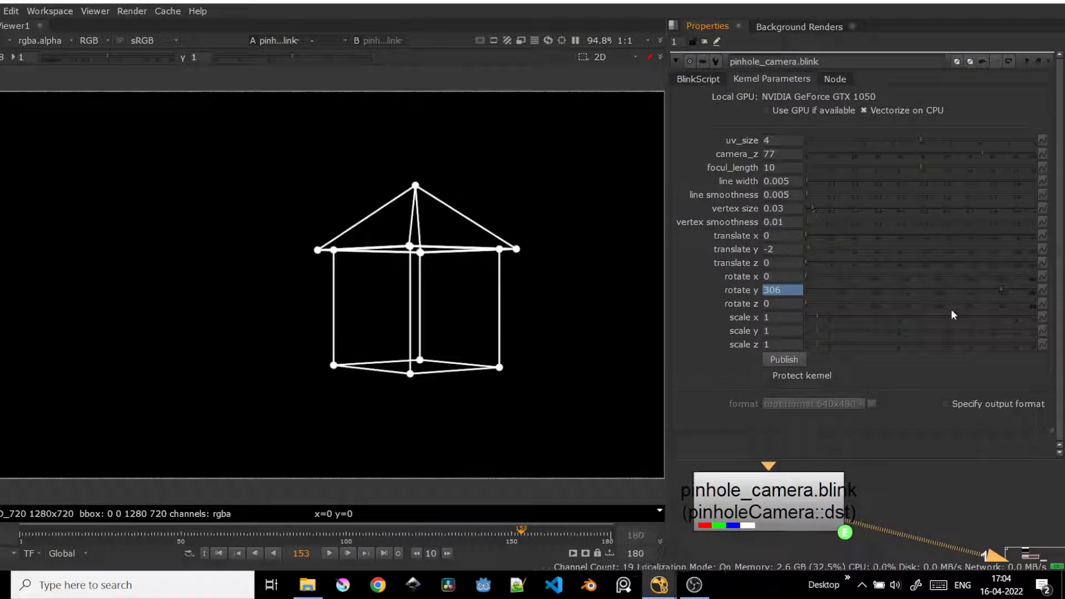
type("20")
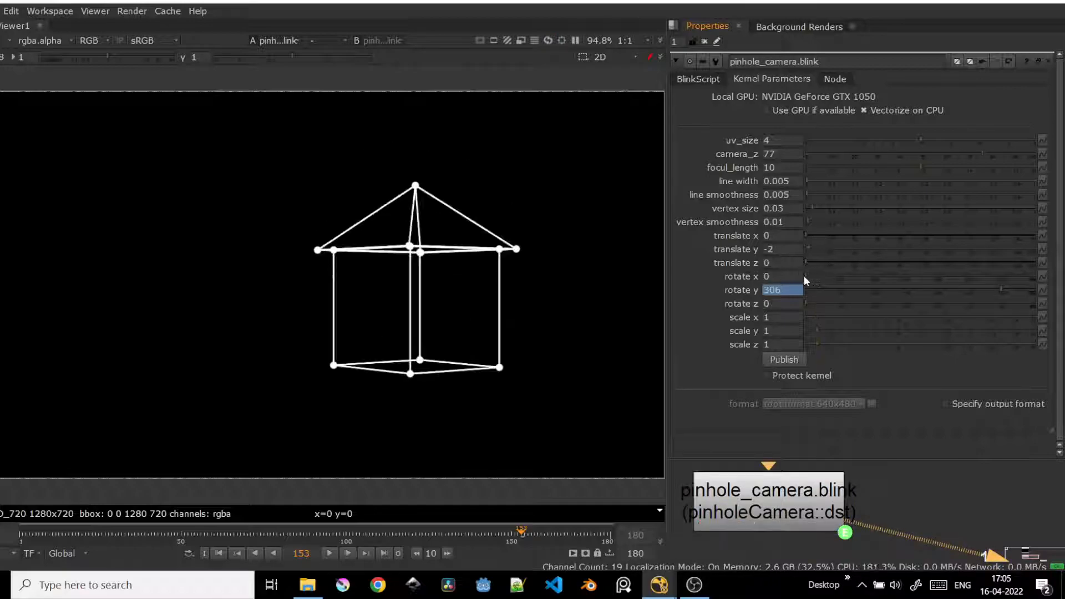
mouse_move(807, 271)
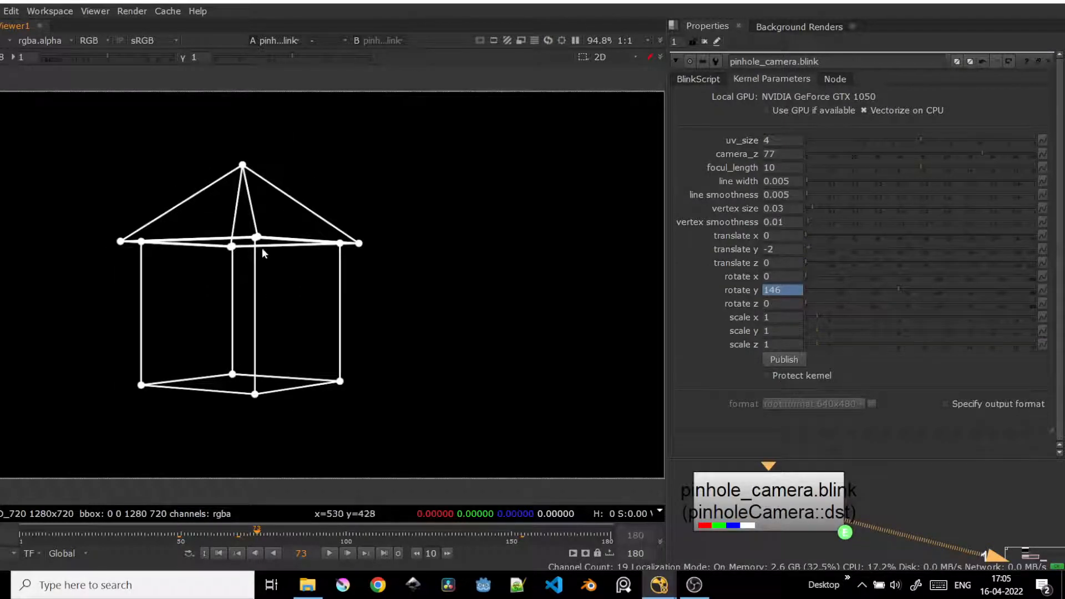
mouse_move(269, 403)
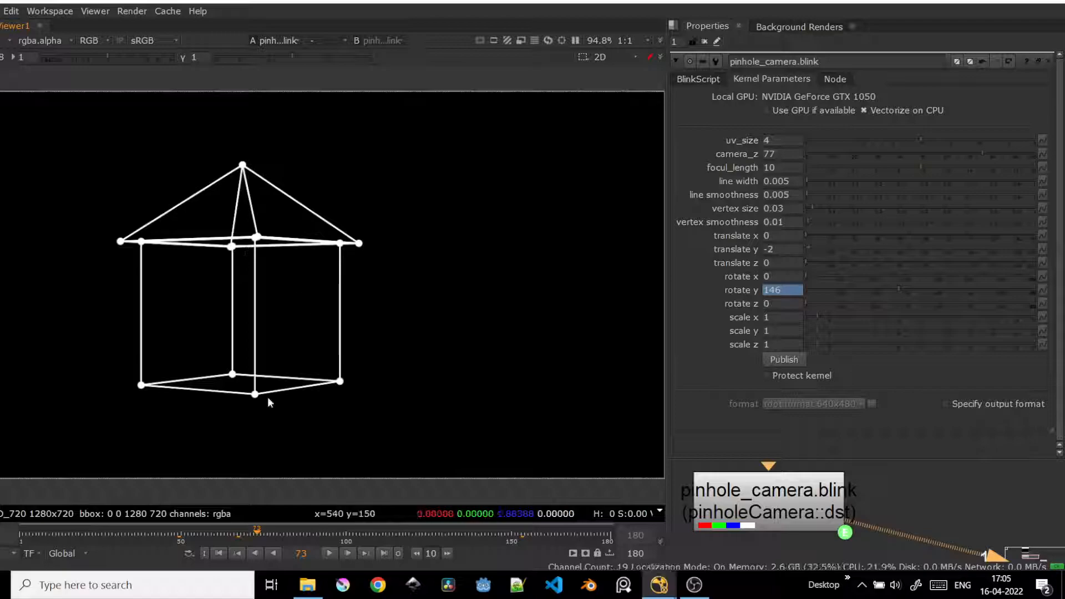
mouse_move(398, 366)
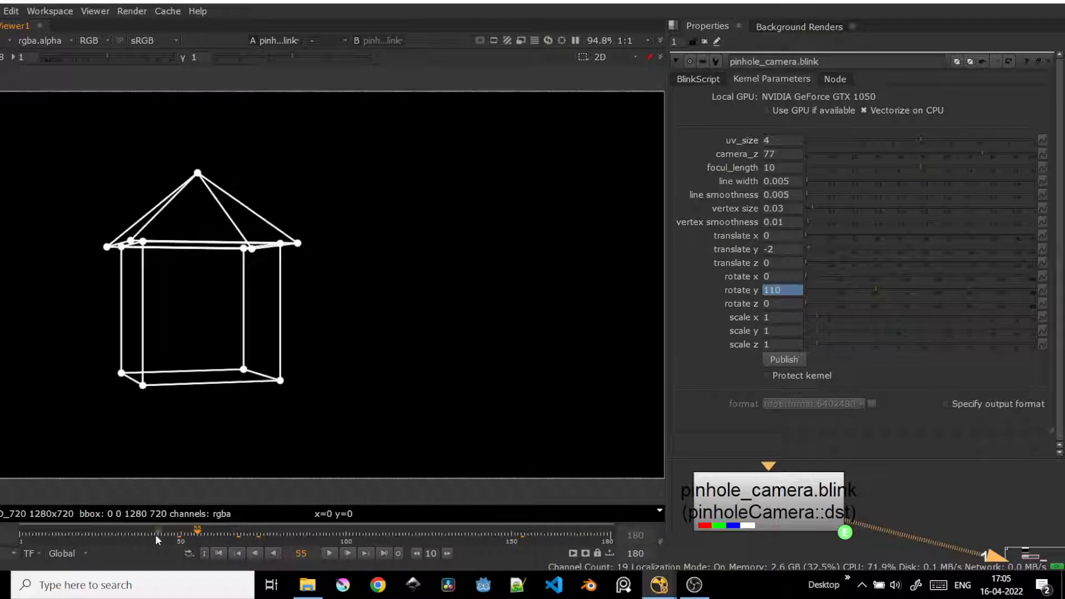
Scrub the playhead to frame 64 so the house sits at rotate y 128.
left_click_drag(157, 535, 230, 535)
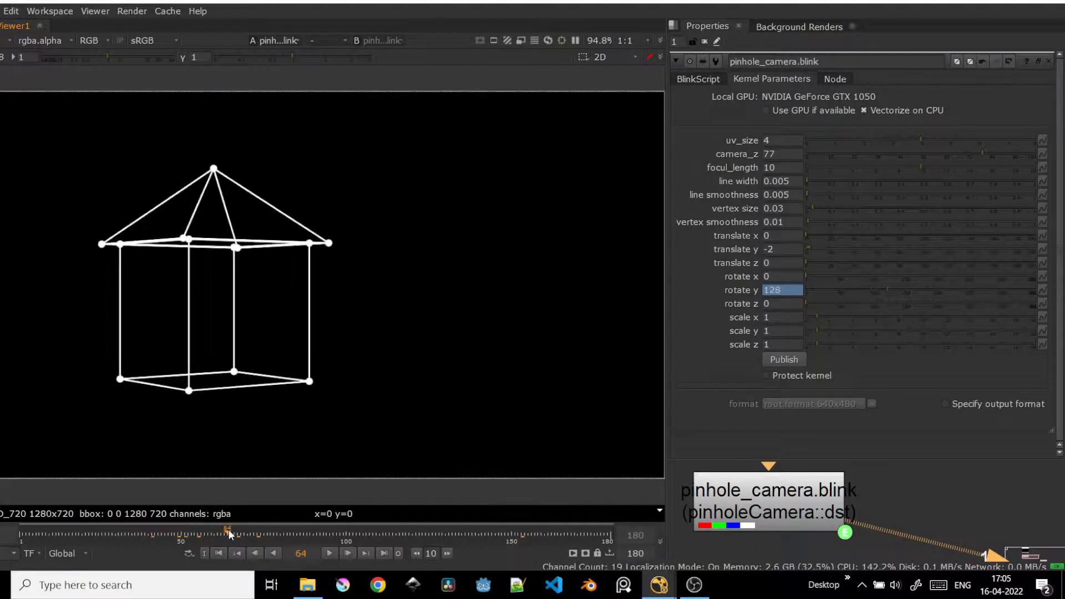
mouse_move(384, 271)
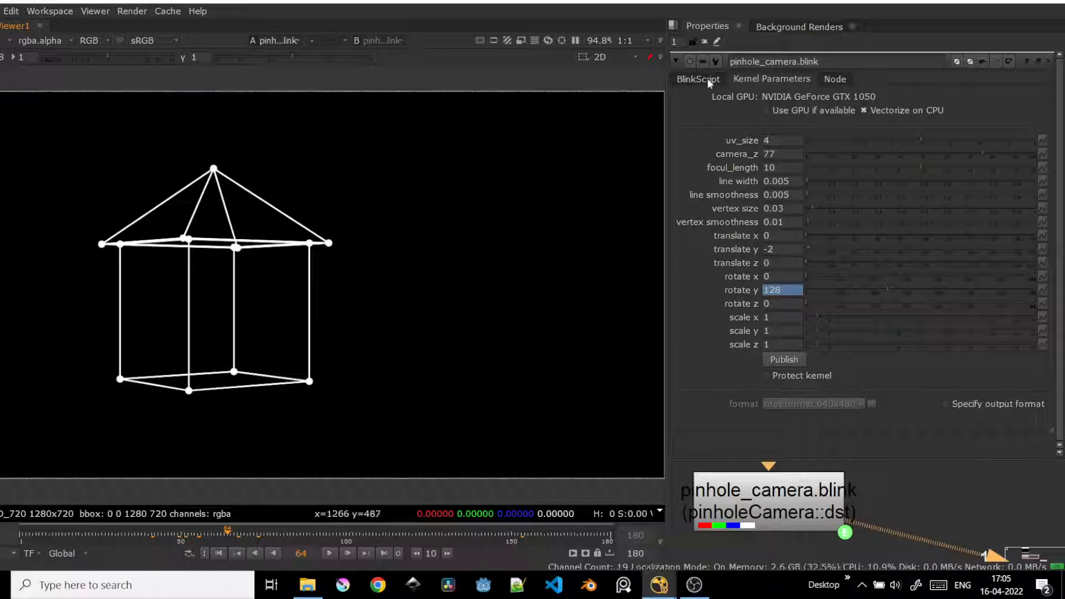
Reopen the BlinkScript kernel source and scroll down to the house's vertex coordinate array.
left_click(698, 79)
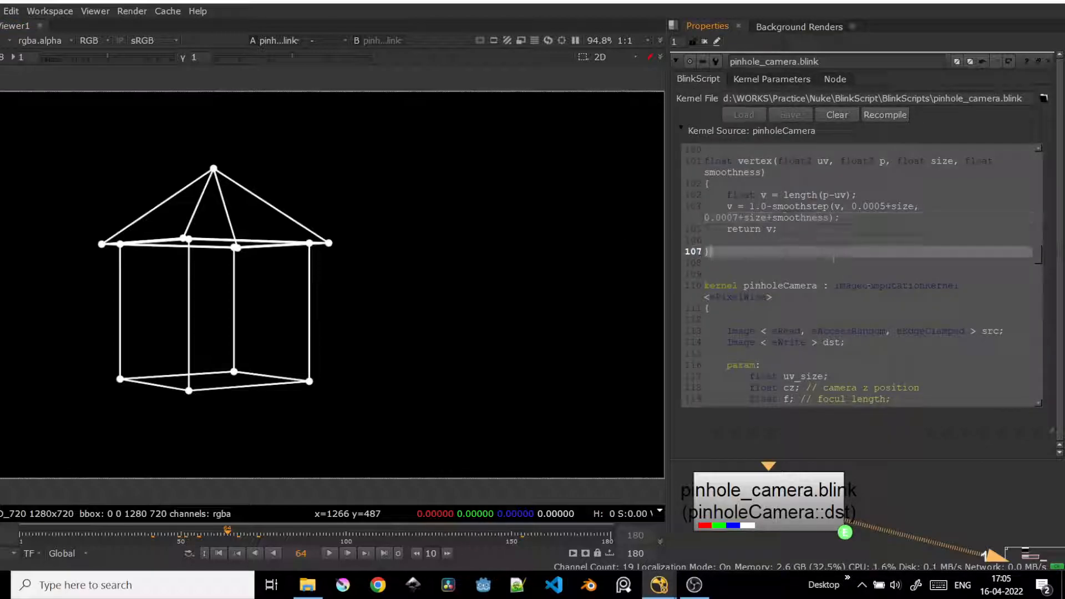
scroll("down", 3)
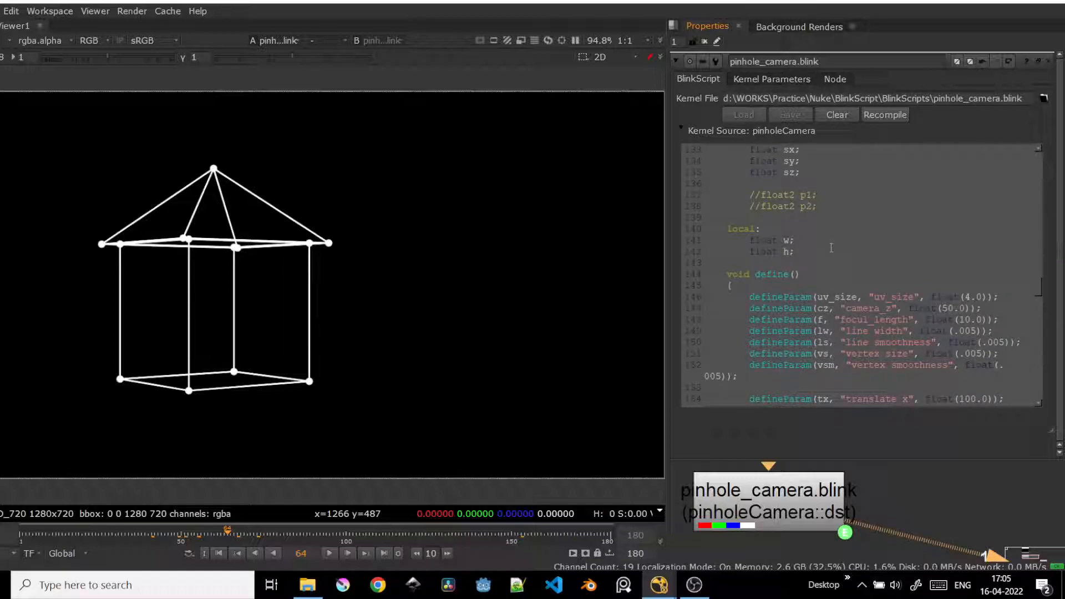
mouse_move(819, 252)
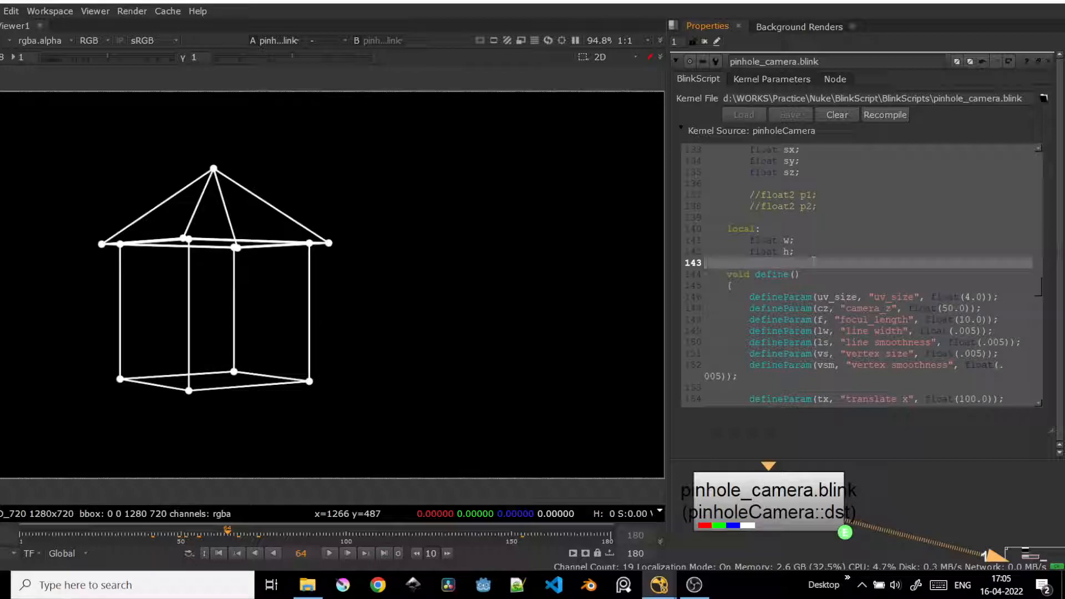
scroll("down", 3)
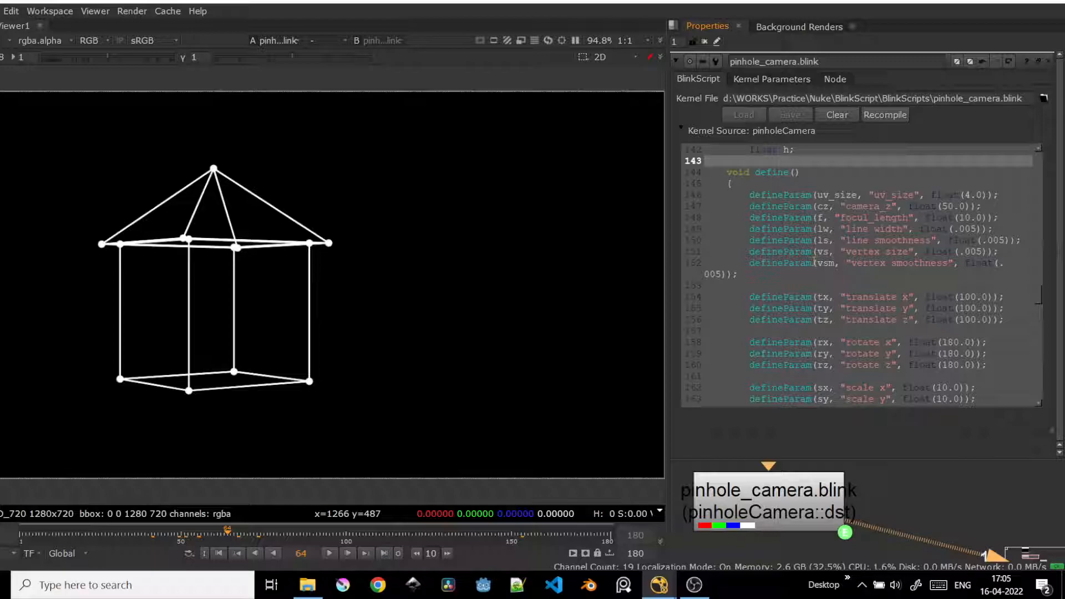
scroll("down", 3)
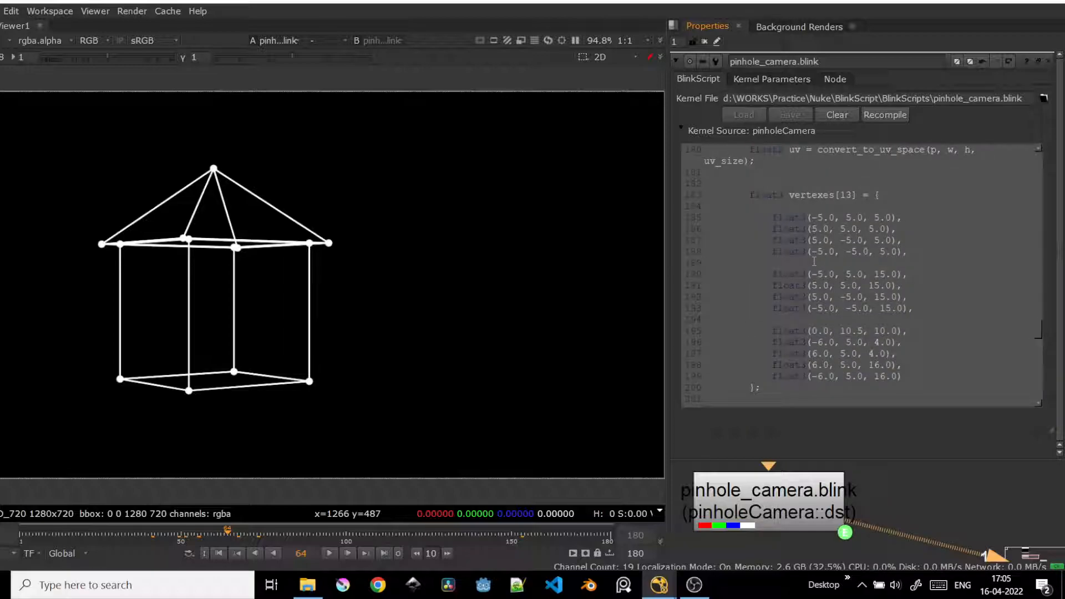
mouse_move(670, 269)
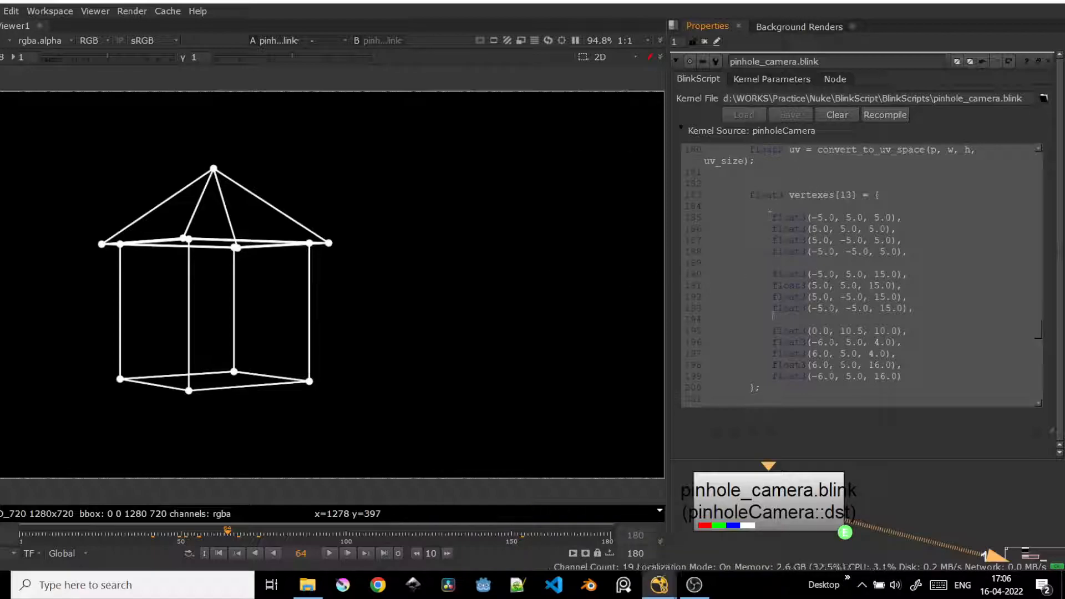
mouse_move(799, 279)
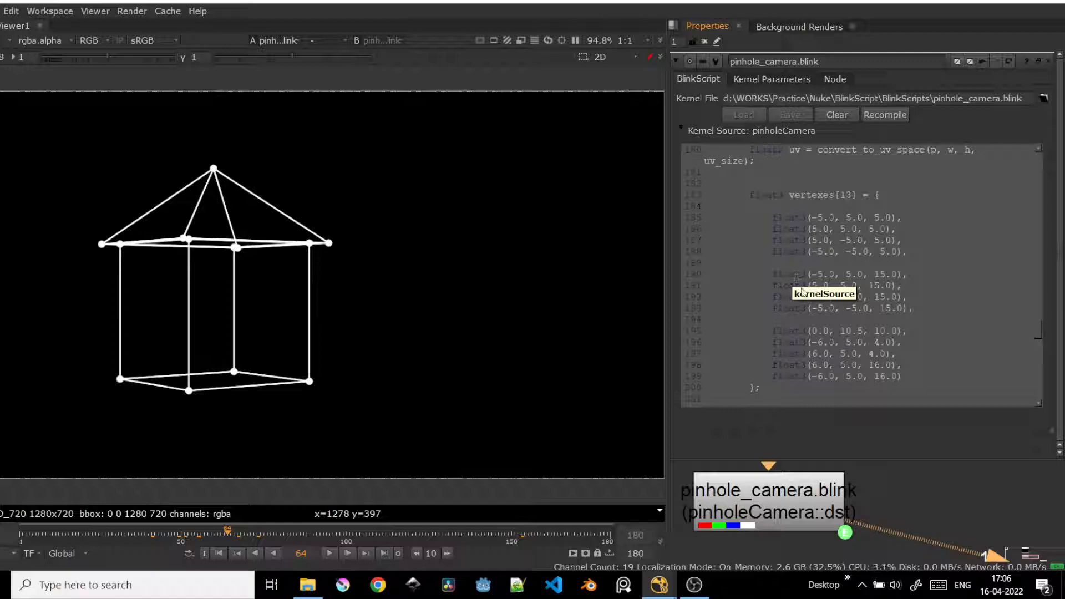